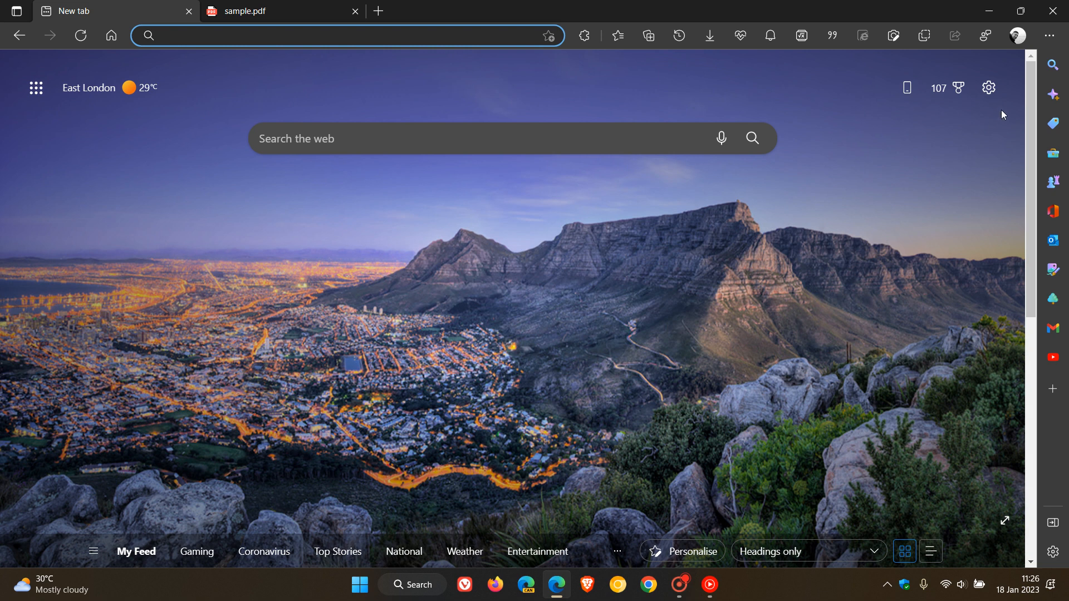
# Step: Reveal the Help and feedback options from Edge's Settings and more menu
pyautogui.click(1049, 34)
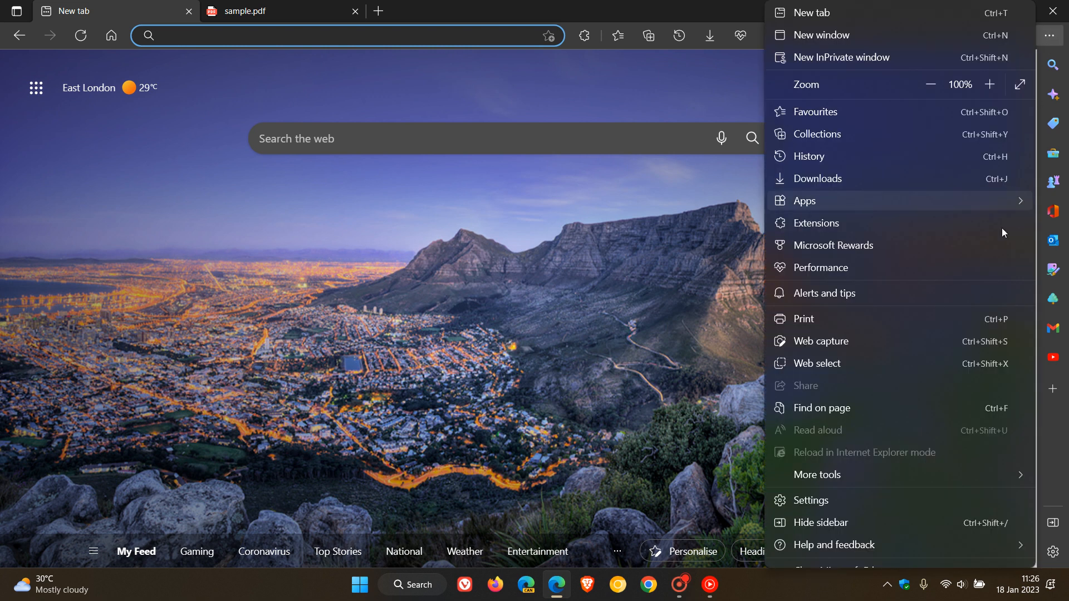
pyautogui.click(834, 546)
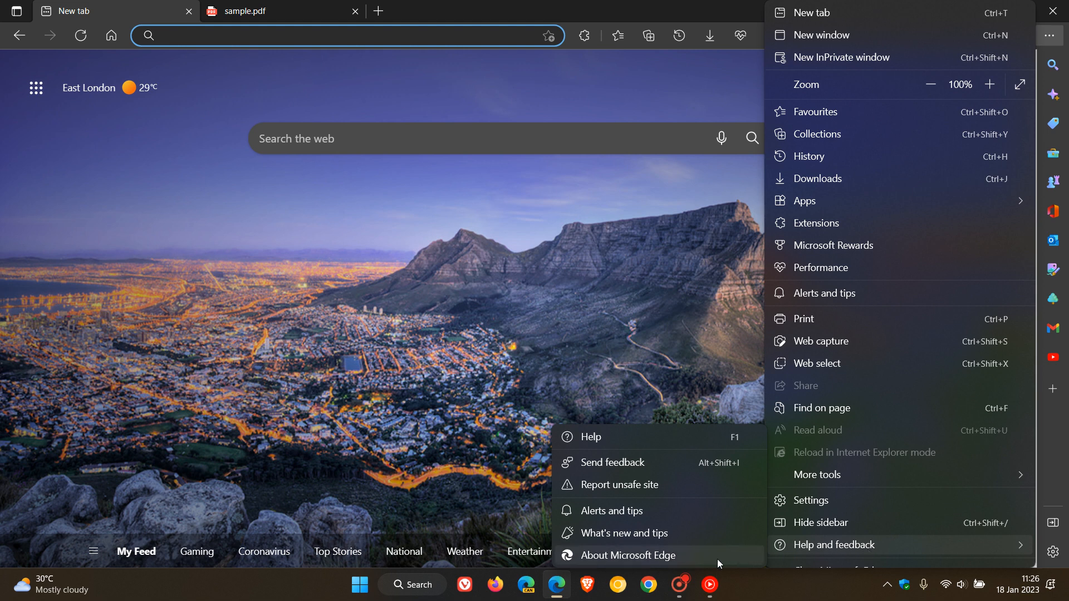
# Step: Check About Microsoft Edge shows version 109.0.1518.55 up to date, then return to the New tab
pyautogui.click(628, 555)
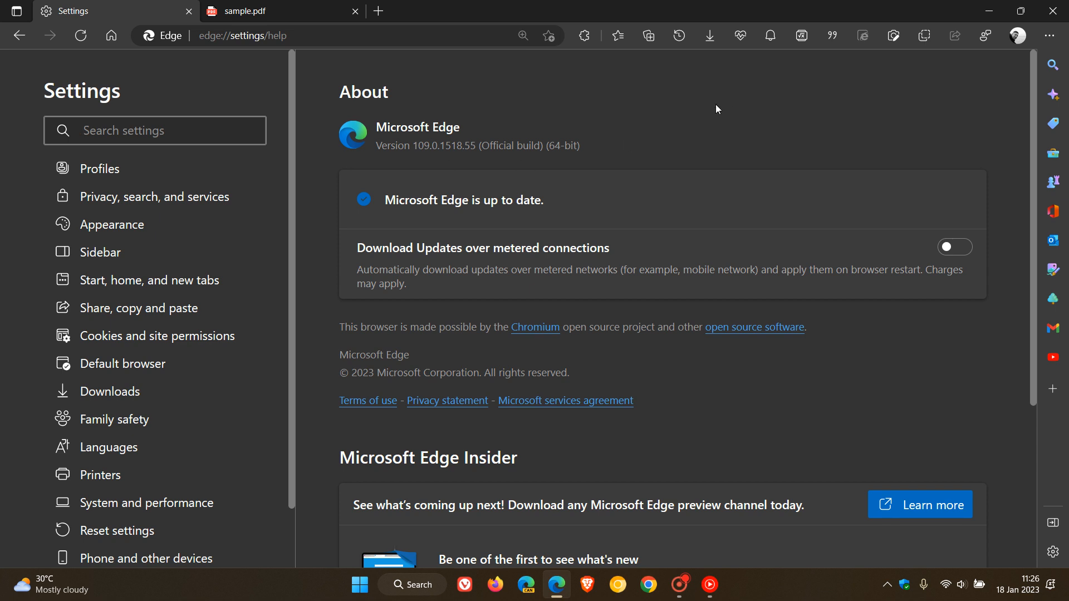
pyautogui.moveTo(391, 120)
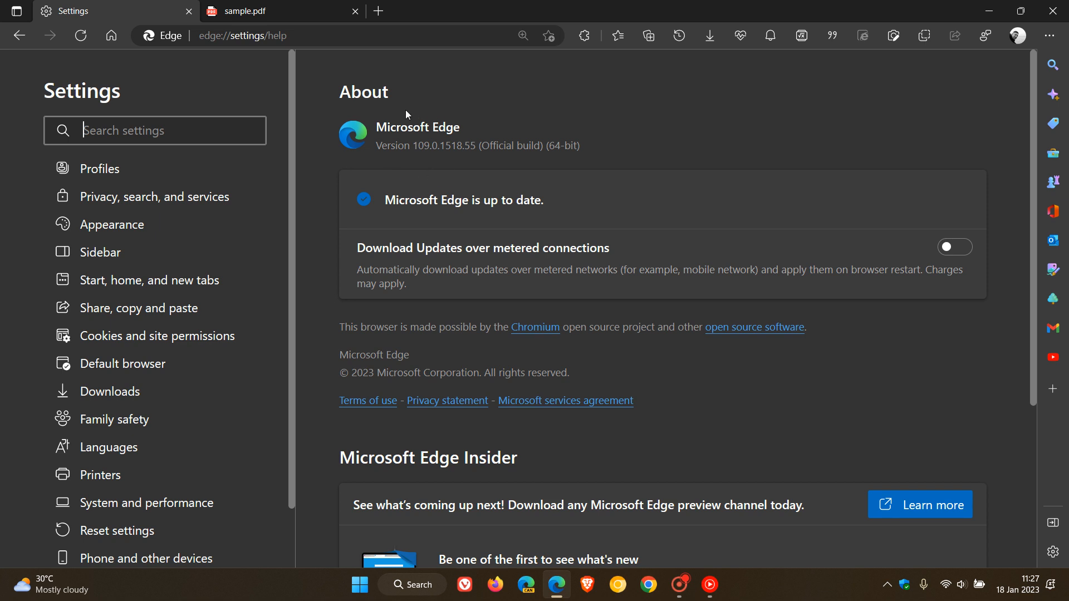
pyautogui.moveTo(674, 143)
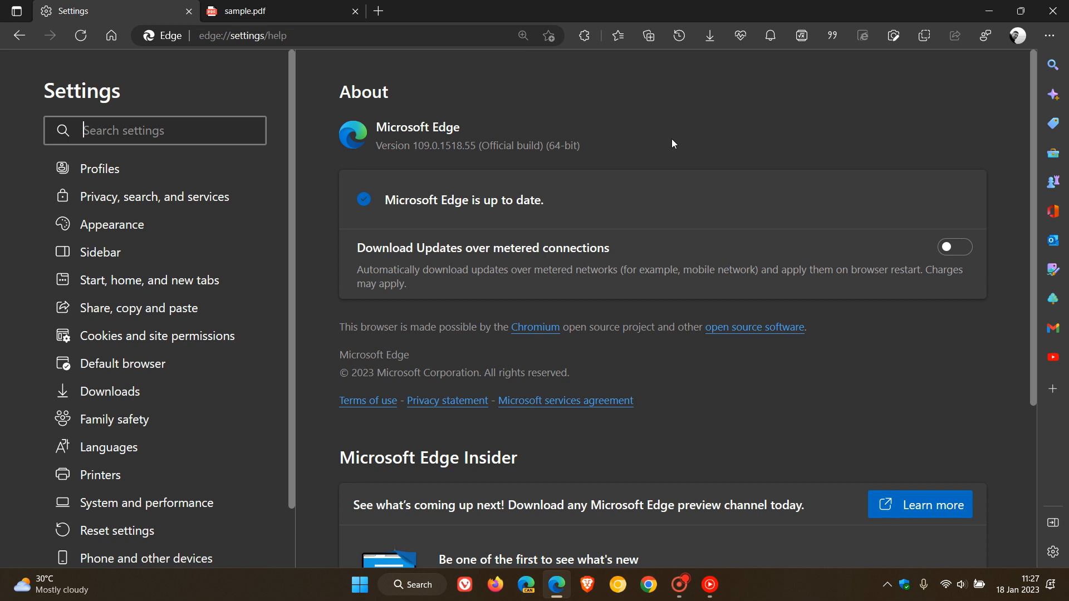
pyautogui.moveTo(742, 128)
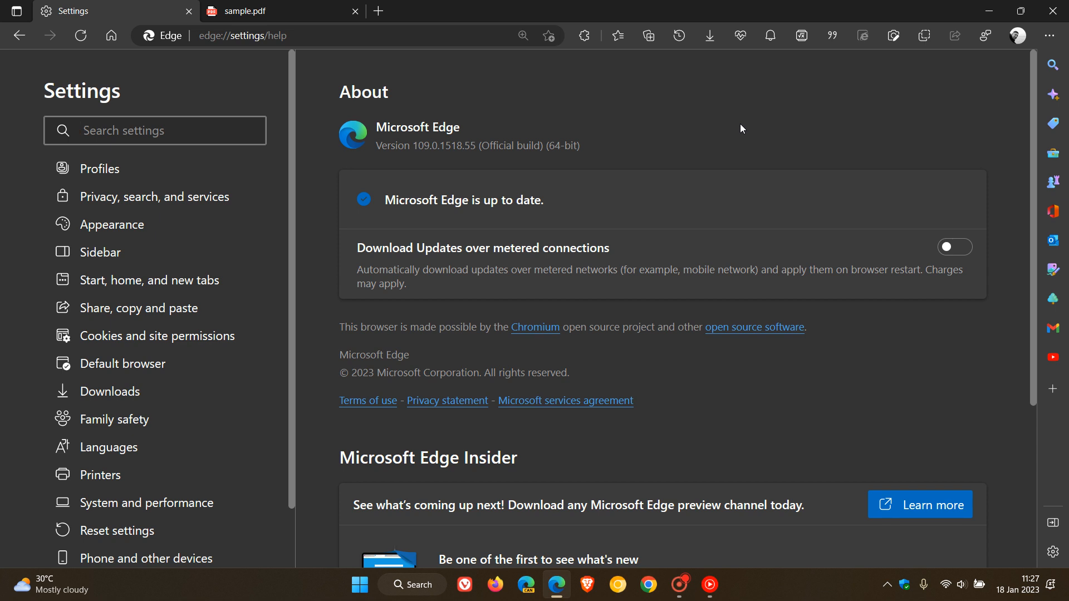
pyautogui.click(154, 130)
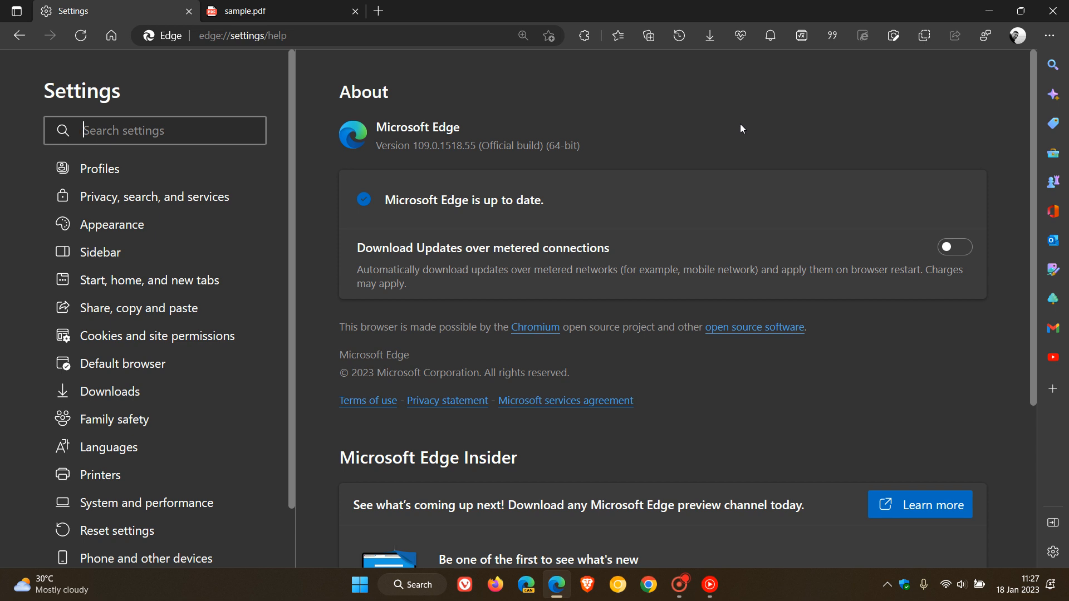
pyautogui.moveTo(734, 107)
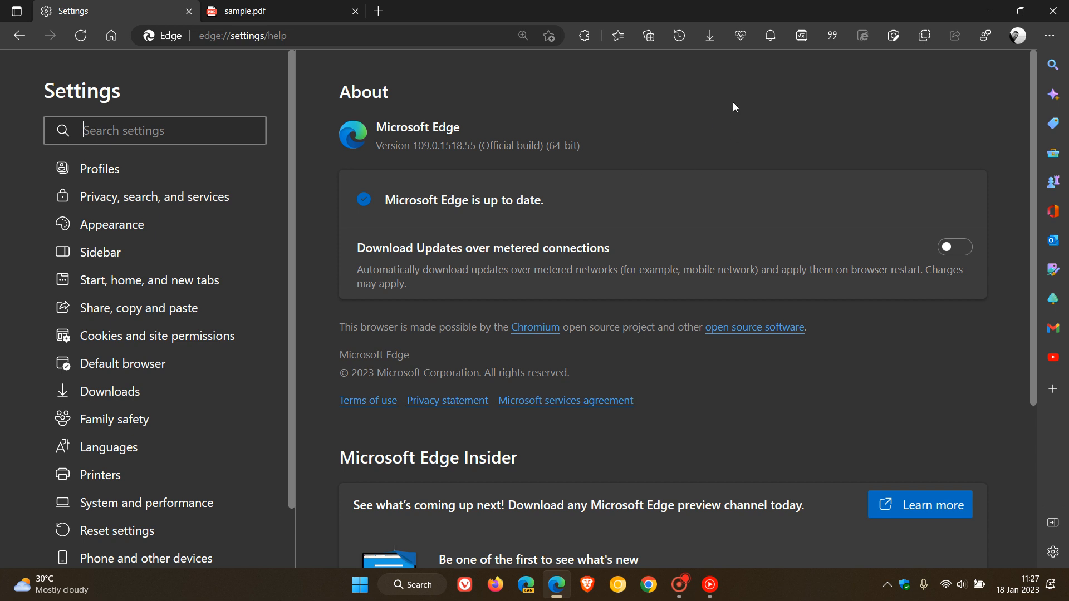
pyautogui.moveTo(464, 165)
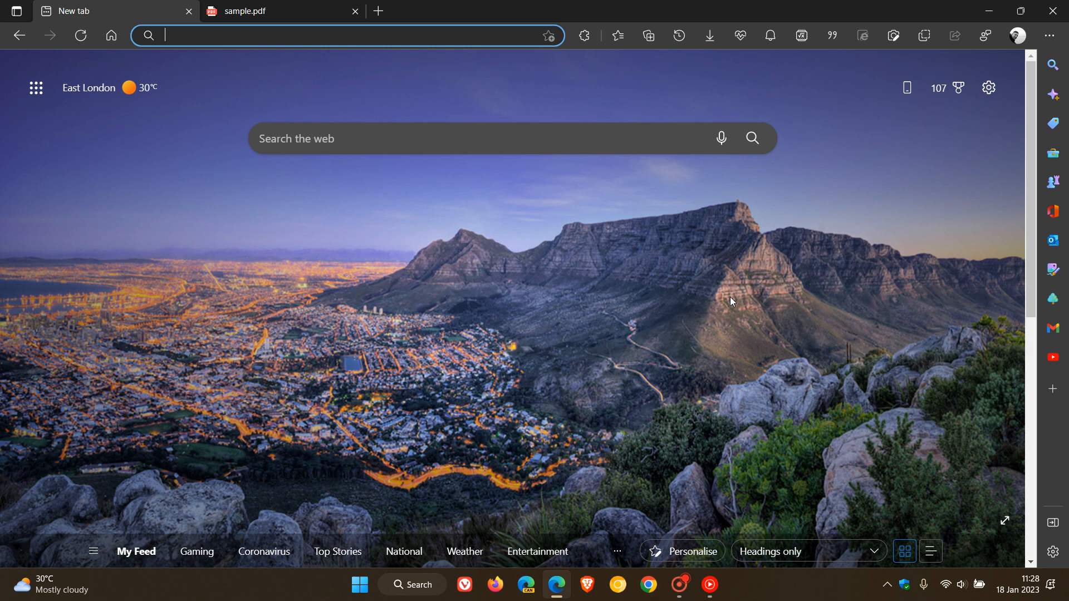
pyautogui.moveTo(292, 10)
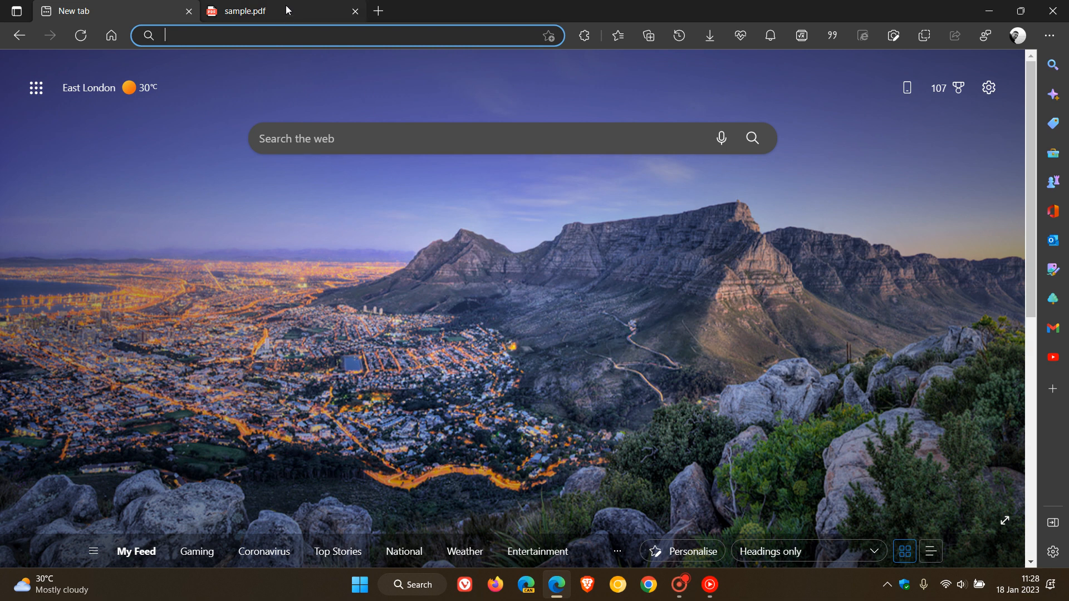
# Step: Switch to the sample.pdf tab and bring up its Print dialog set to Microsoft Print to PDF
pyautogui.click(258, 11)
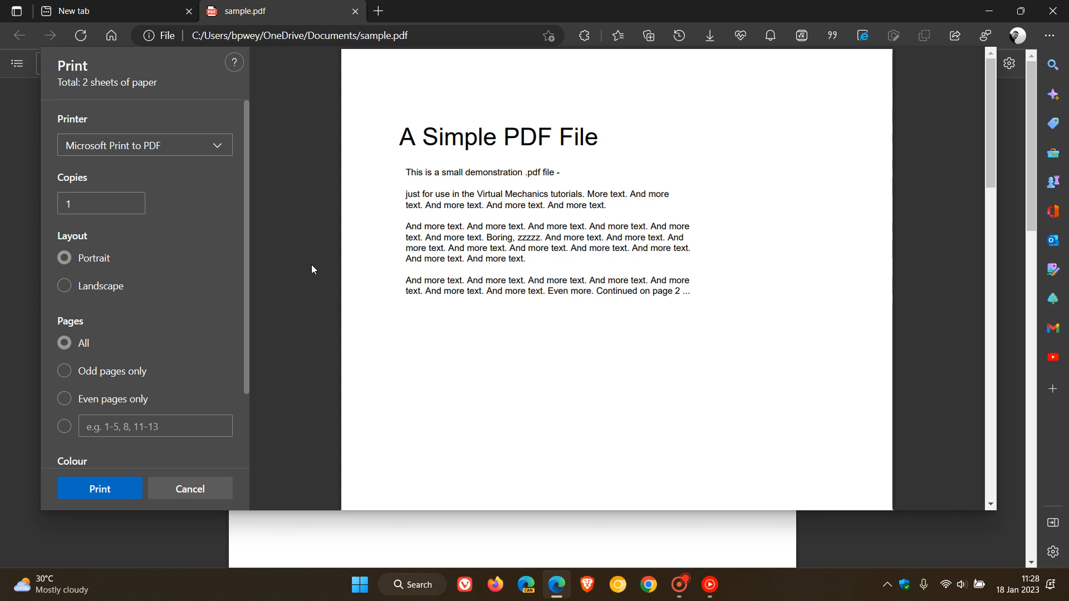
pyautogui.moveTo(326, 199)
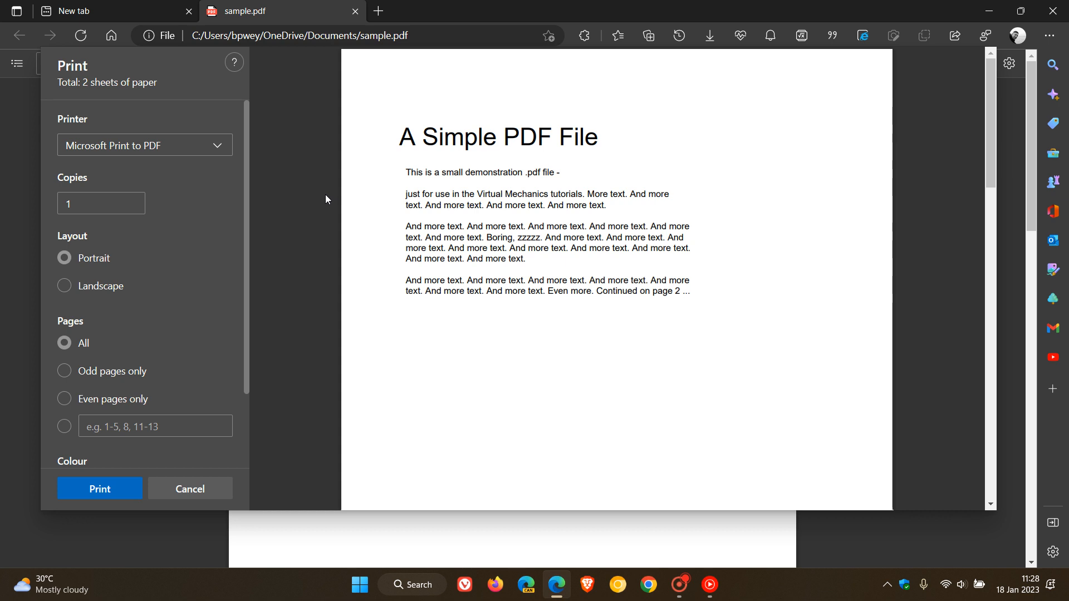
pyautogui.moveTo(296, 152)
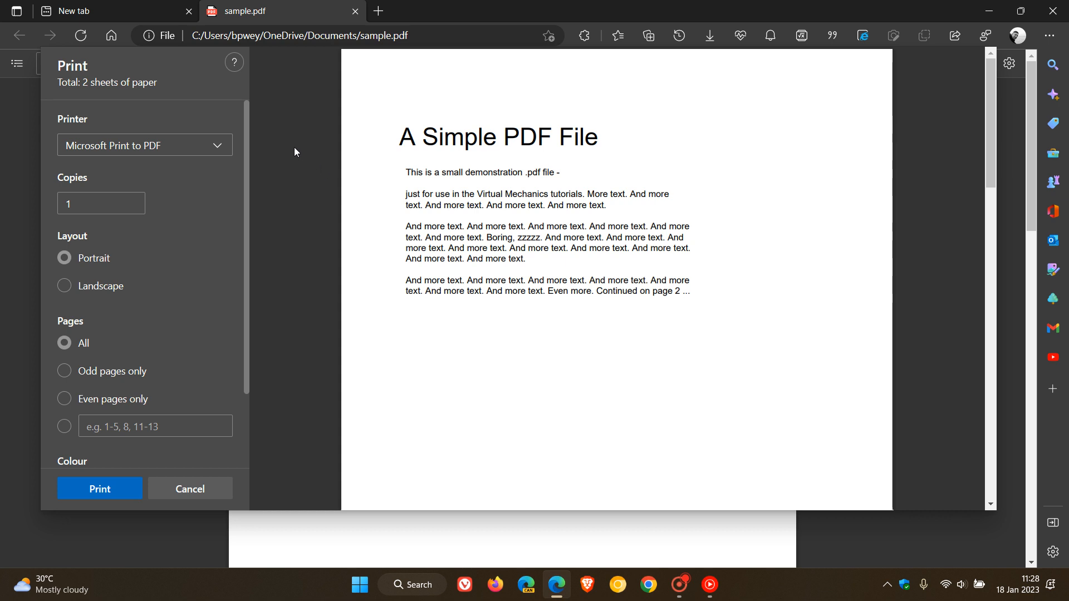
# Step: Cancel printing sample.pdf and go back to the new tab page
pyautogui.click(189, 489)
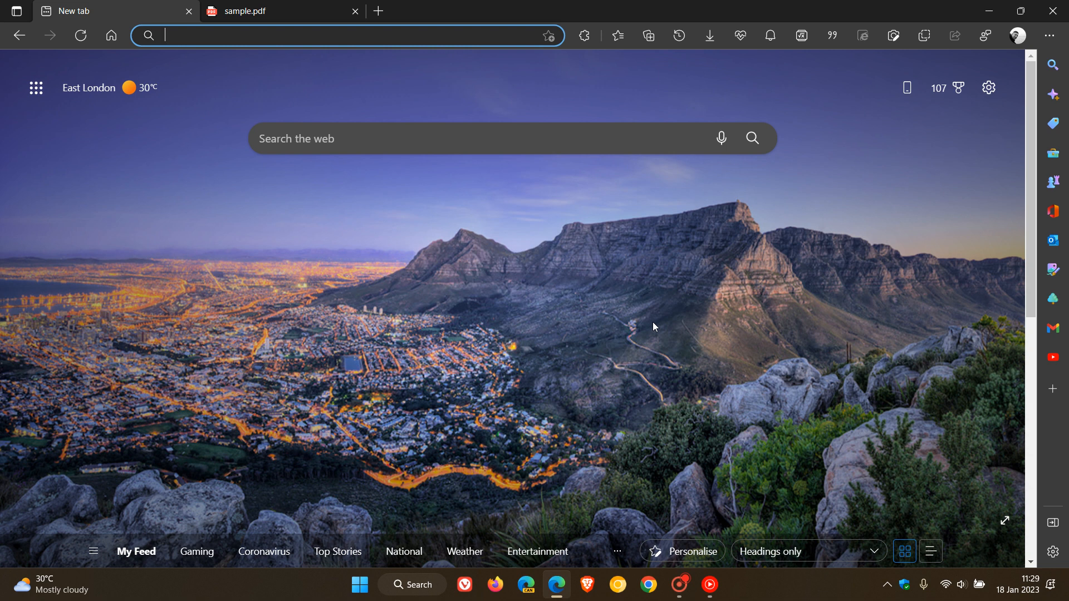
pyautogui.moveTo(672, 230)
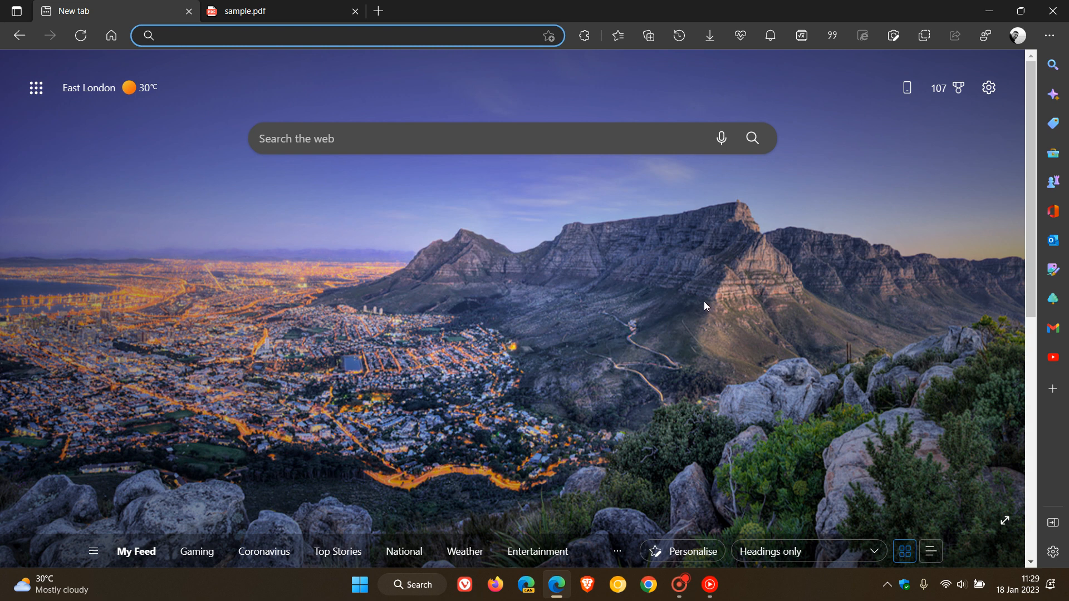
pyautogui.moveTo(744, 304)
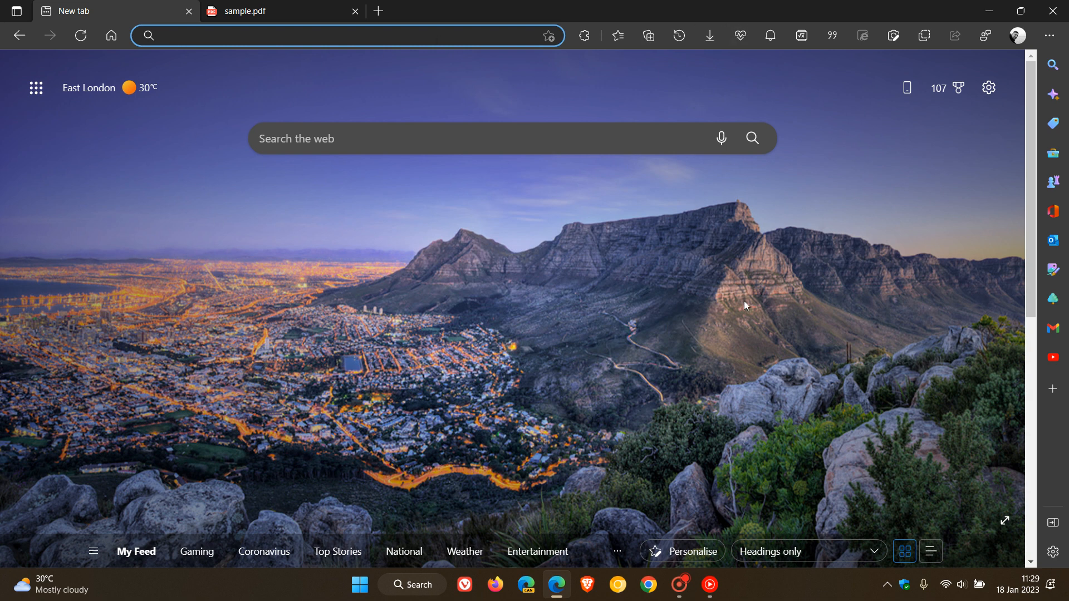